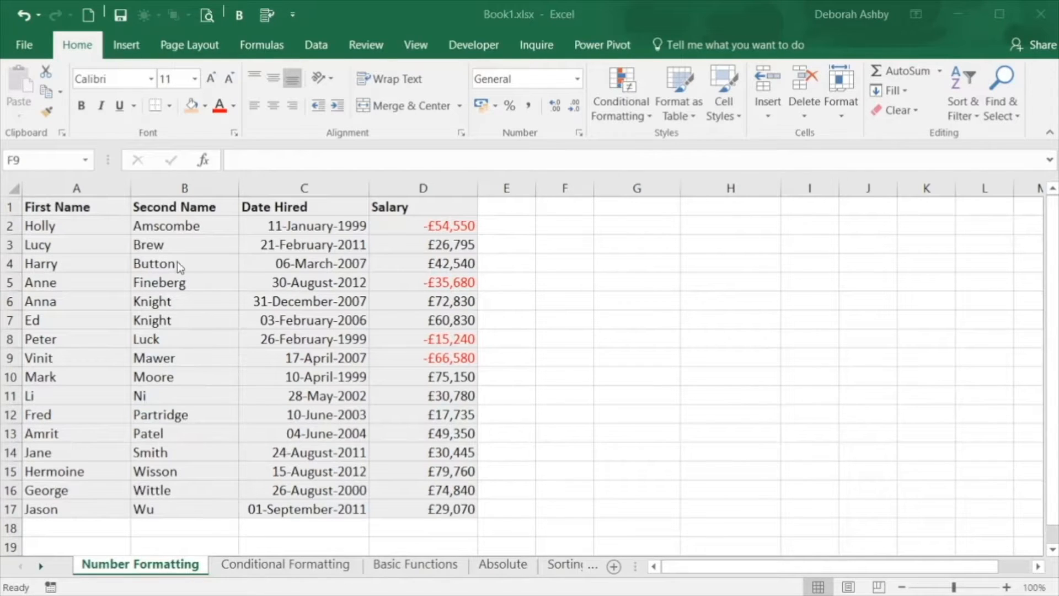
Select the First Name column's data and name it First_name
click(76, 207)
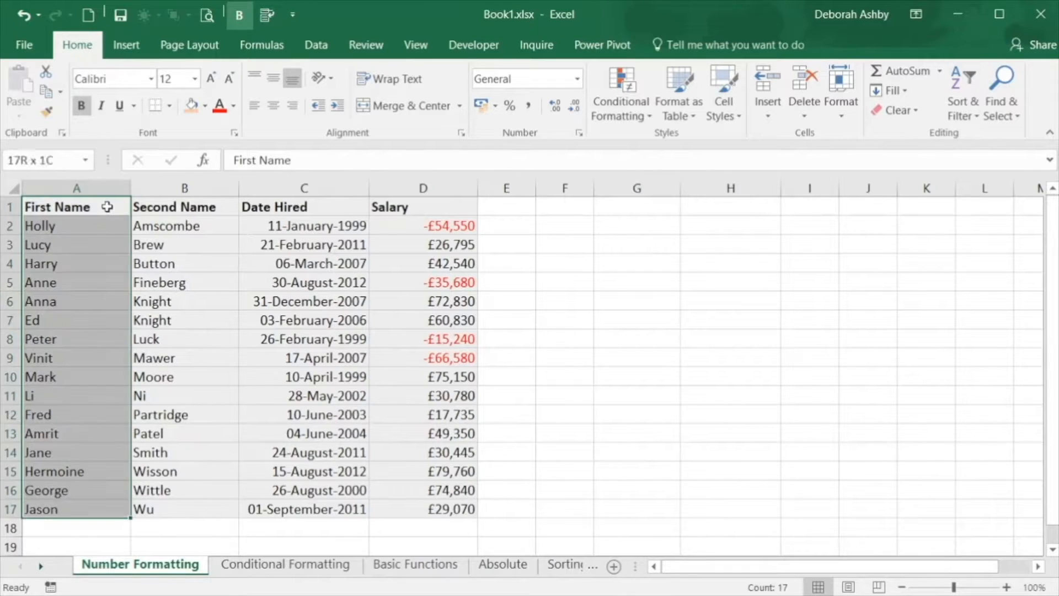
click(76, 207)
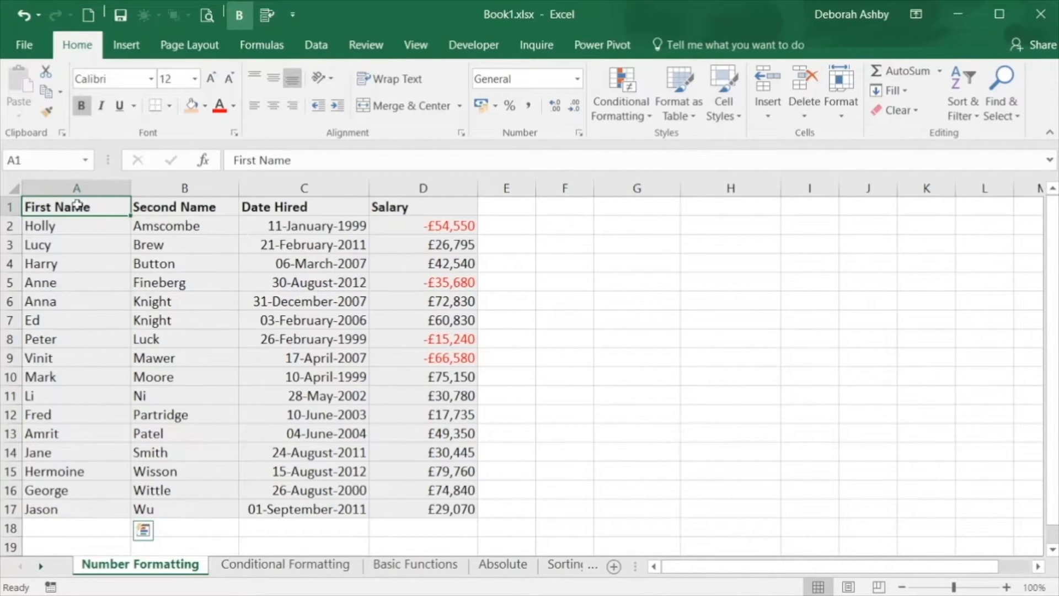
key(ctrl+shift+down)
text(F)
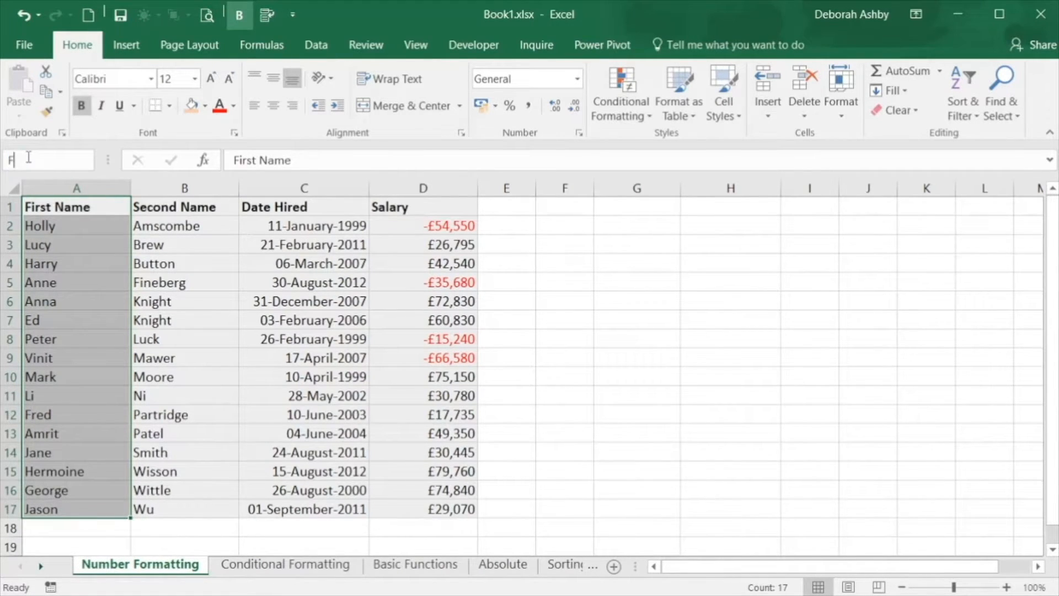
text(irst)
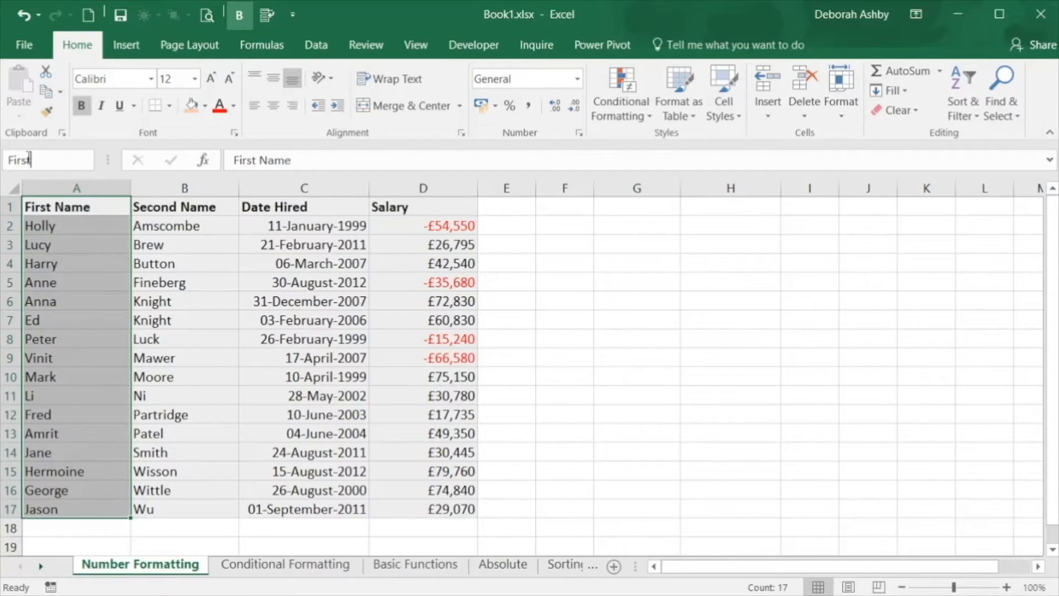
text(_name)
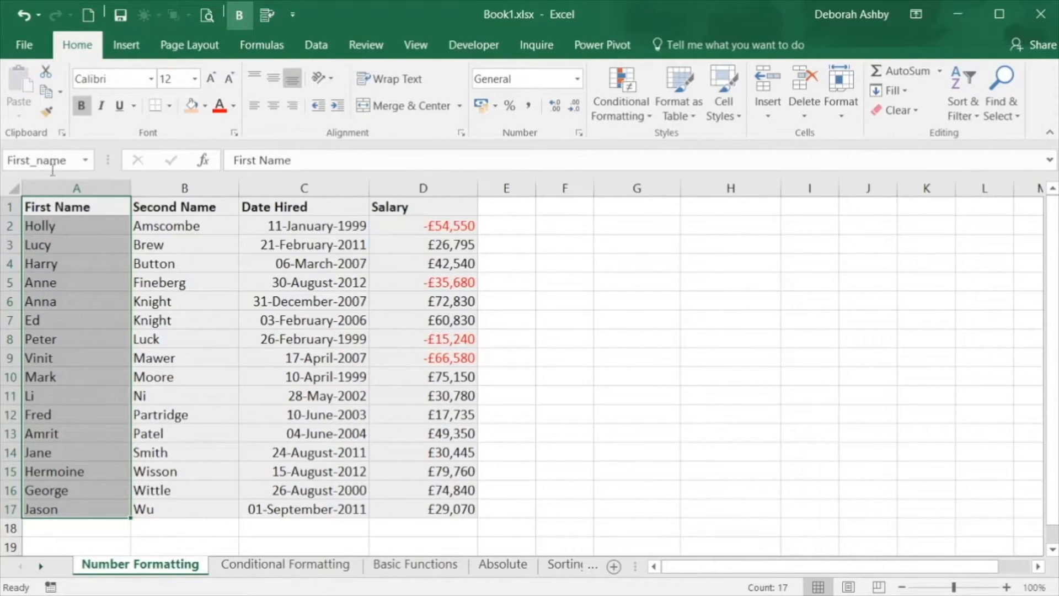
Name the Second Name, Date and Salary columns, the salary range as Salary_info
click(185, 207)
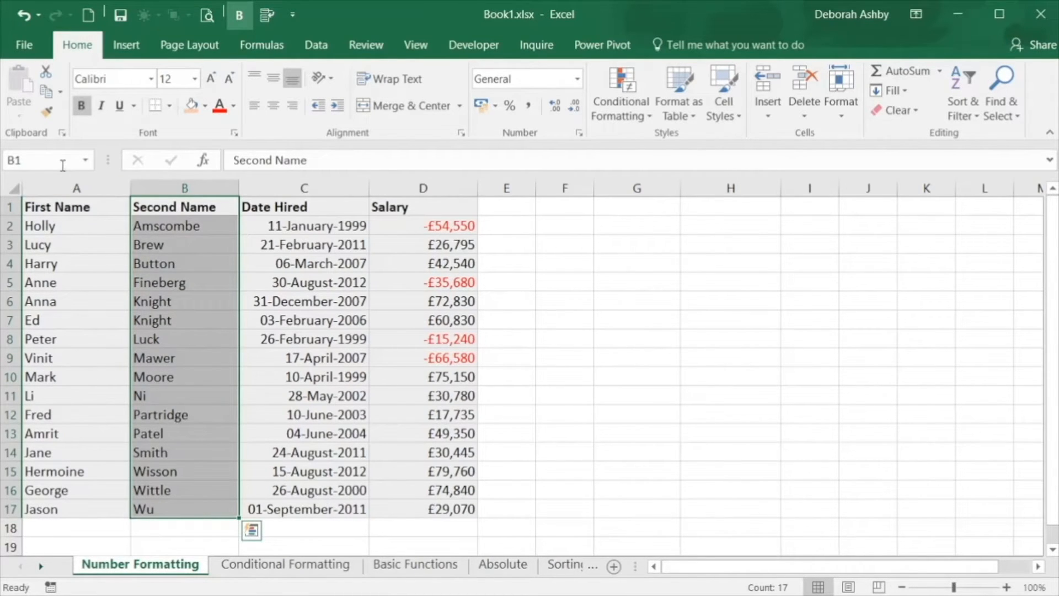
text(Secon)
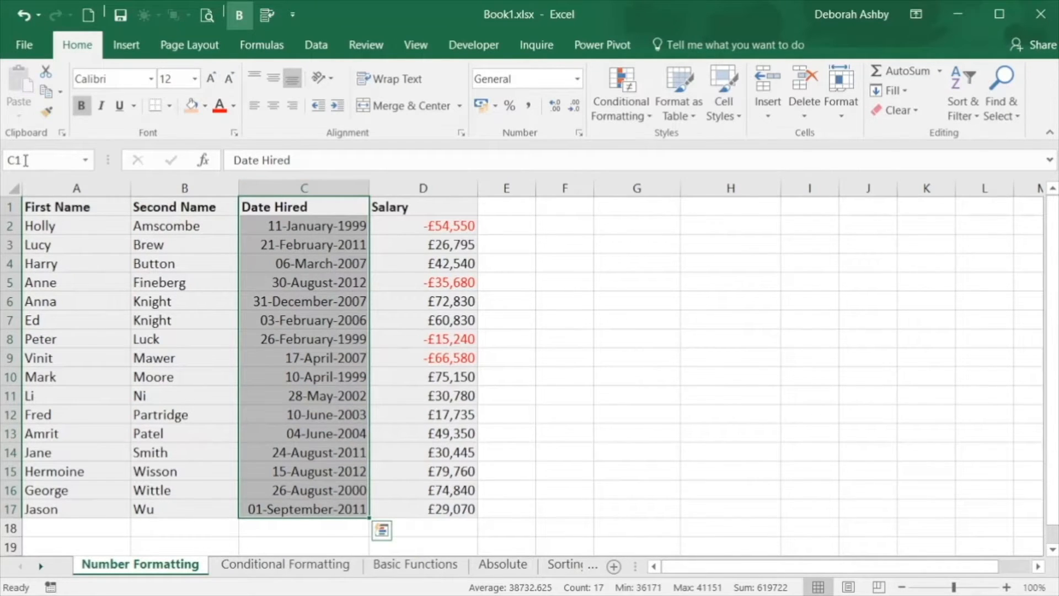
text(Date)
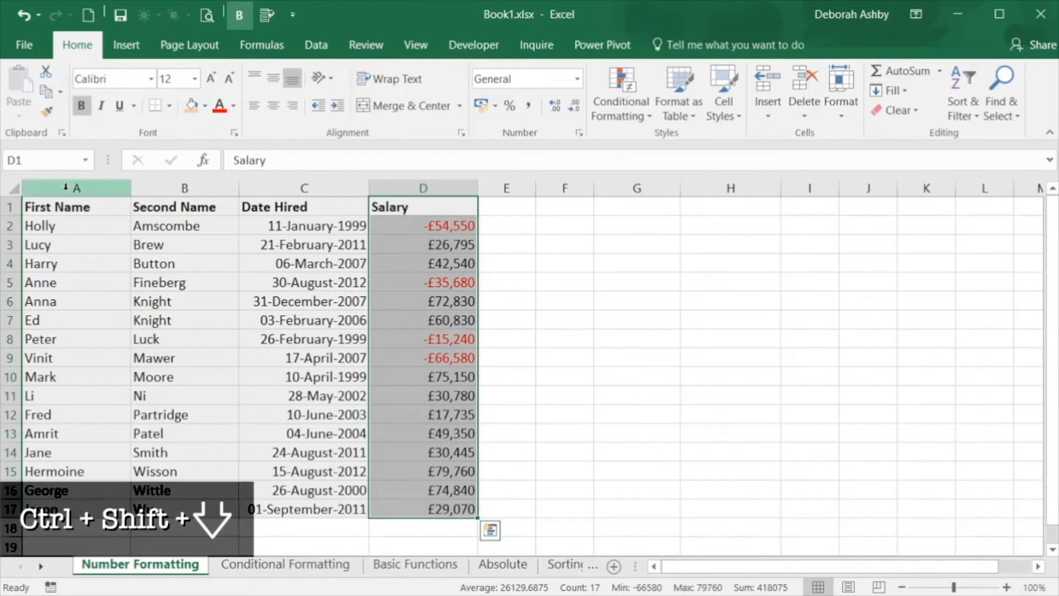
text(Salary)
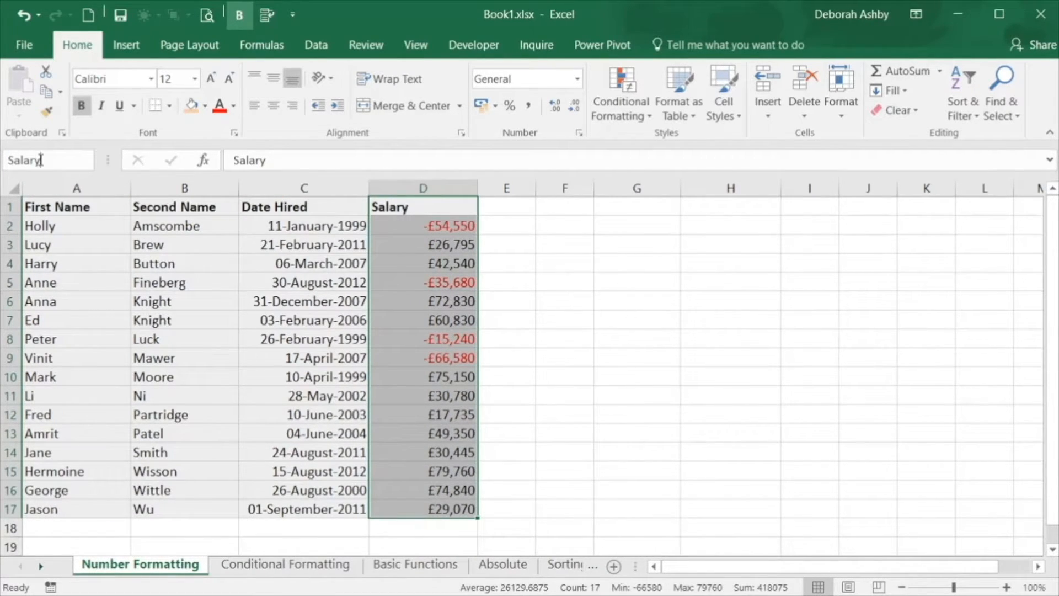
text(_info)
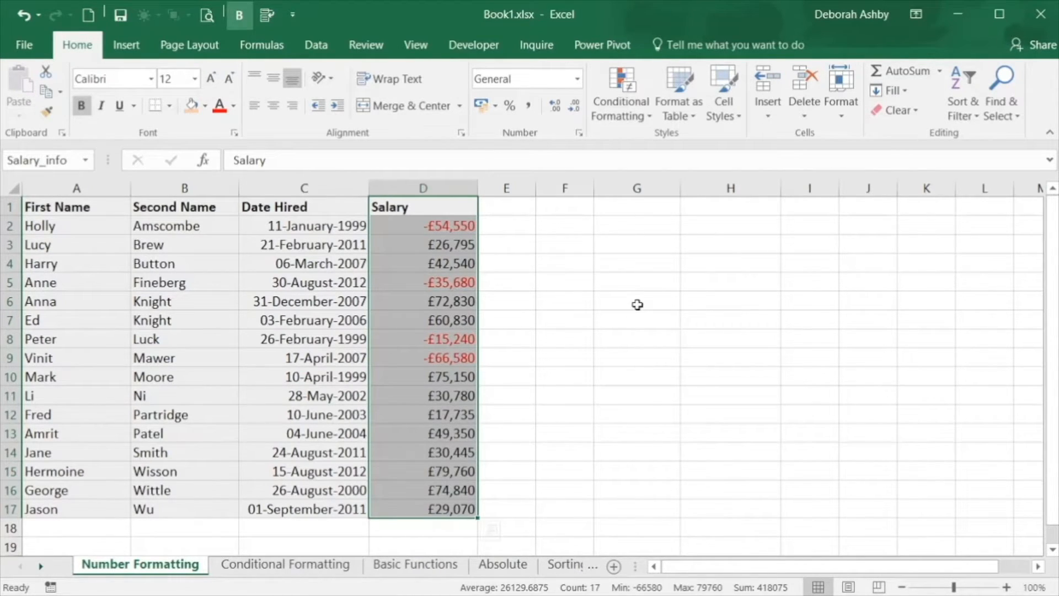
click(635, 301)
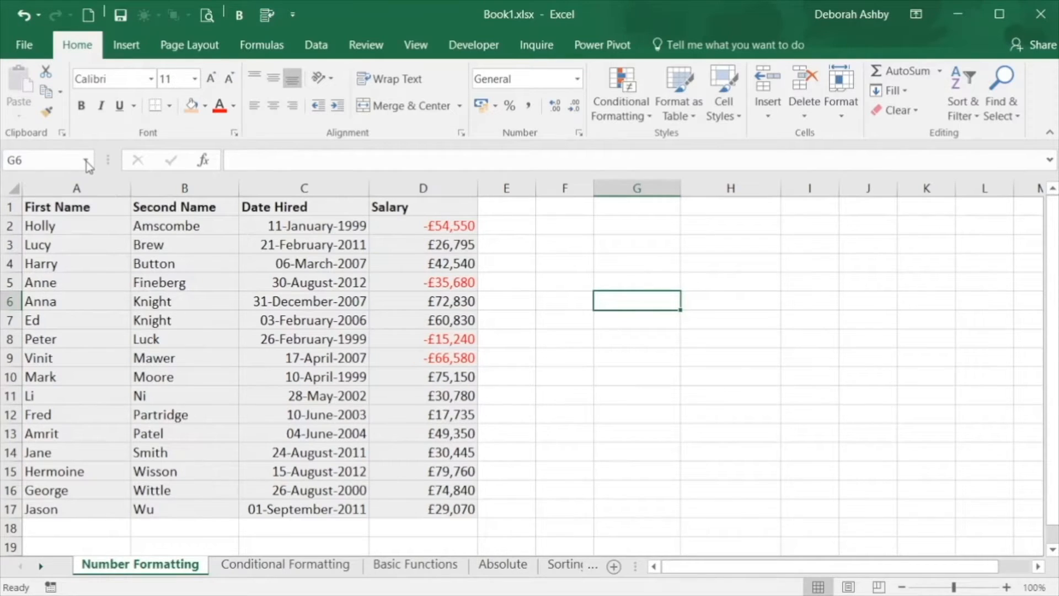
click(88, 160)
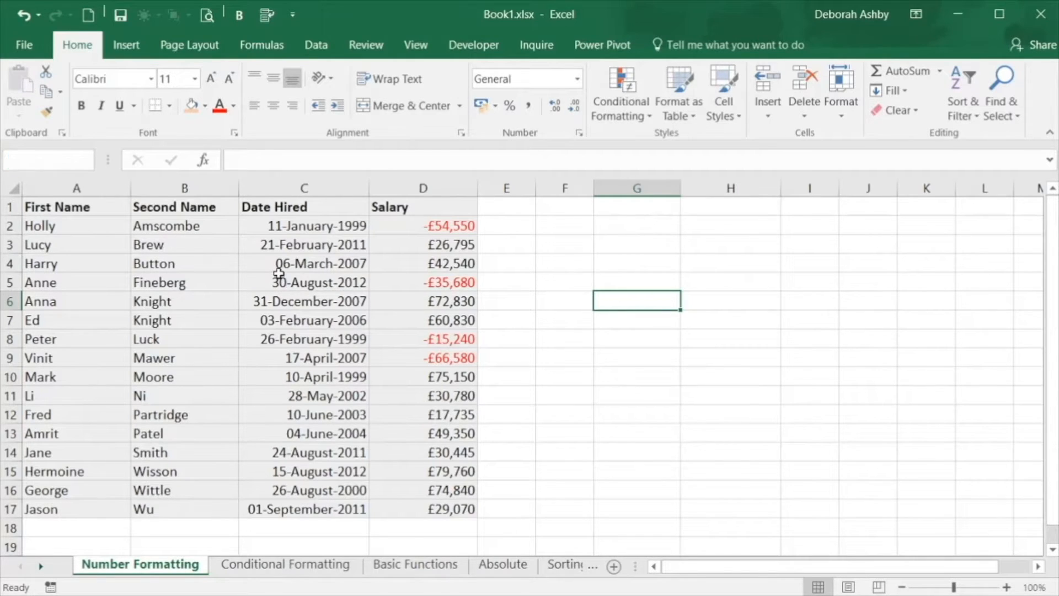
Format the employee data as a table with headers in a light orange style
click(304, 282)
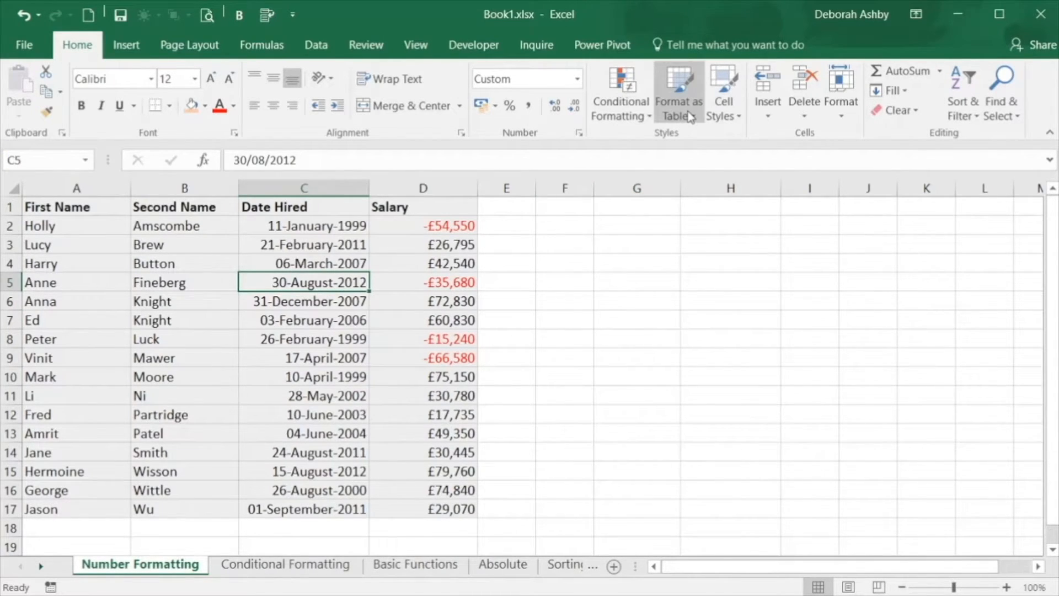
click(678, 93)
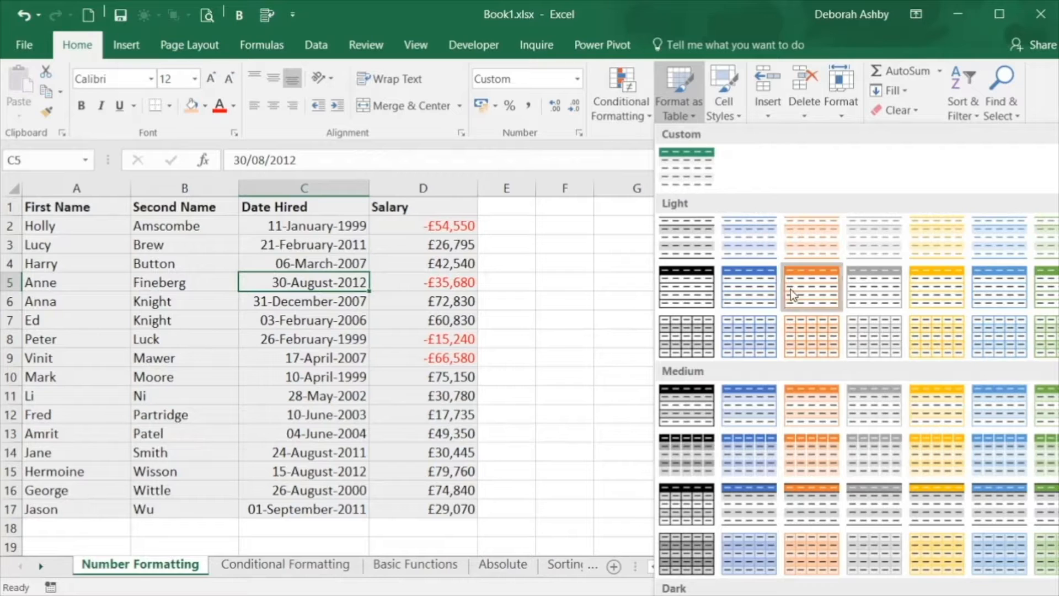
click(810, 286)
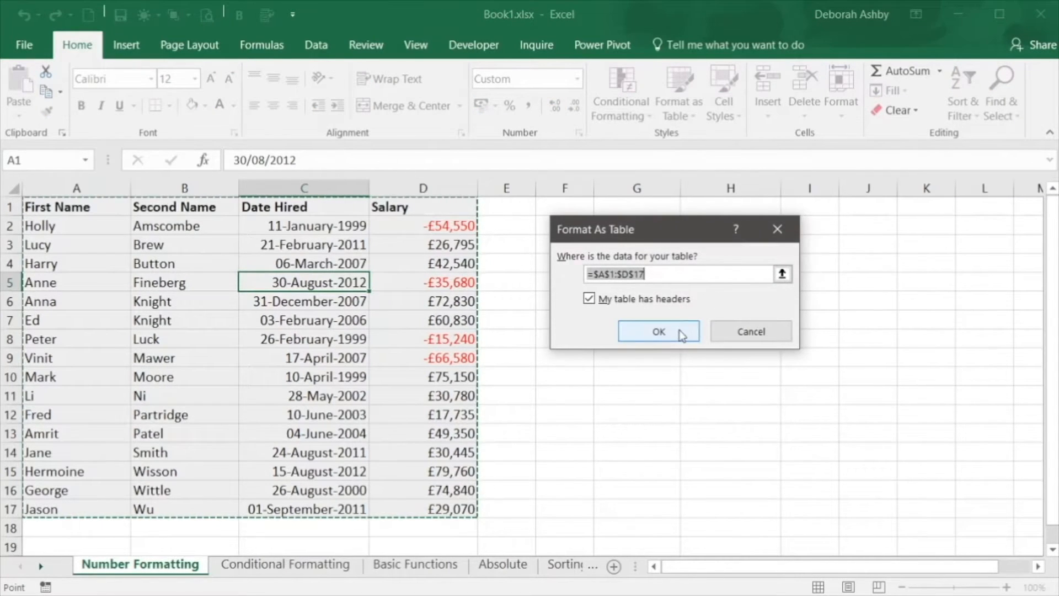
click(657, 331)
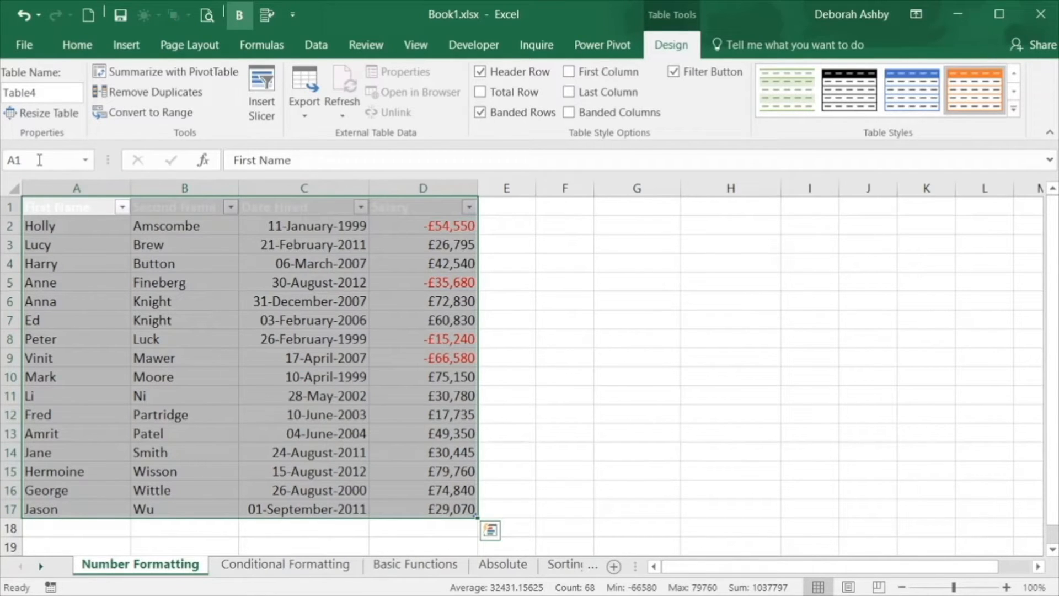
Name the new table tbl_salary_info
click(27, 160)
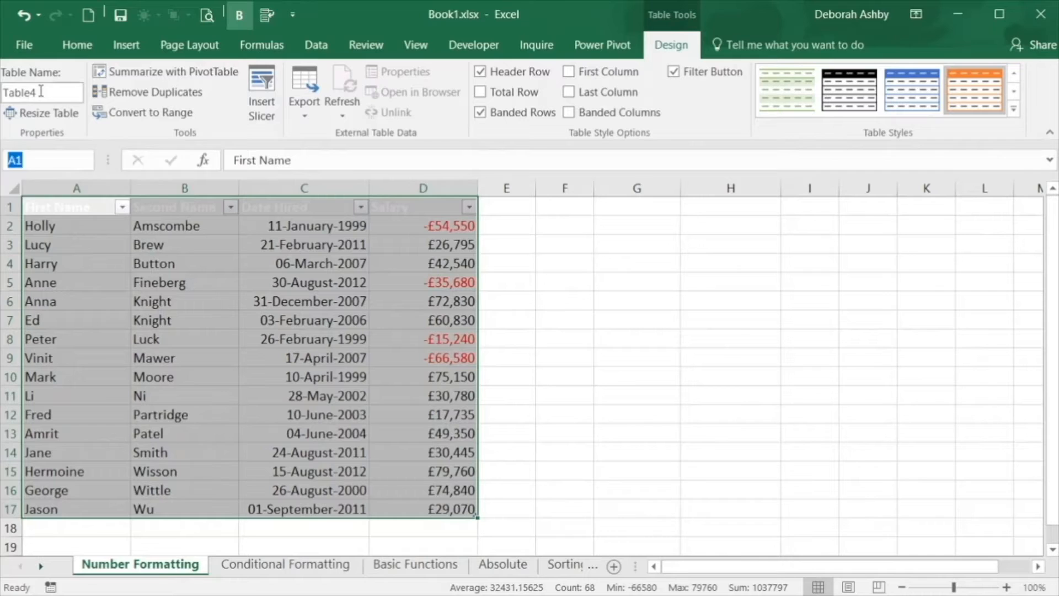
text(tb)
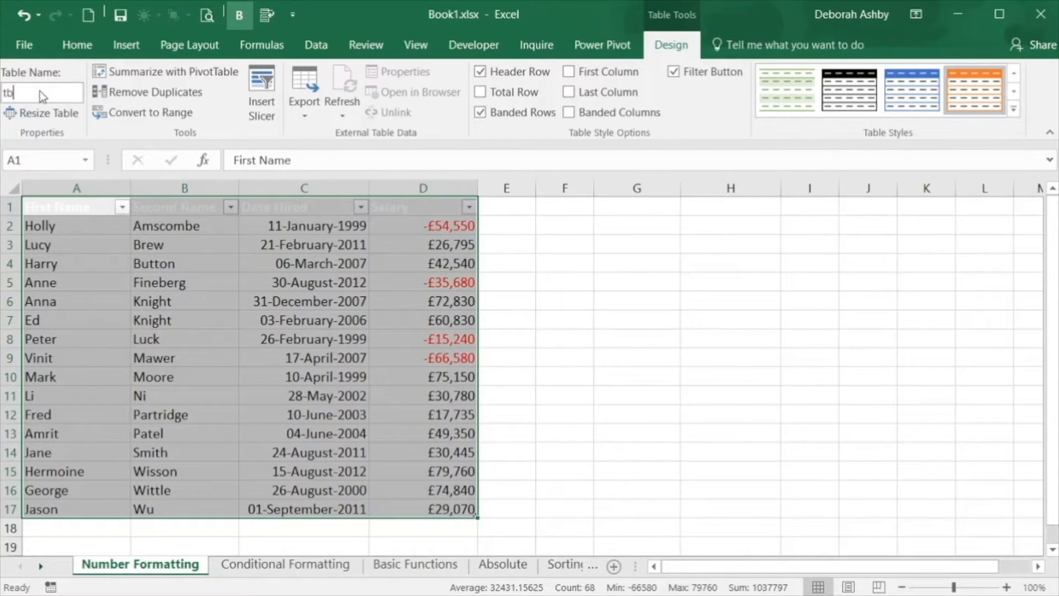
text(l_salary)
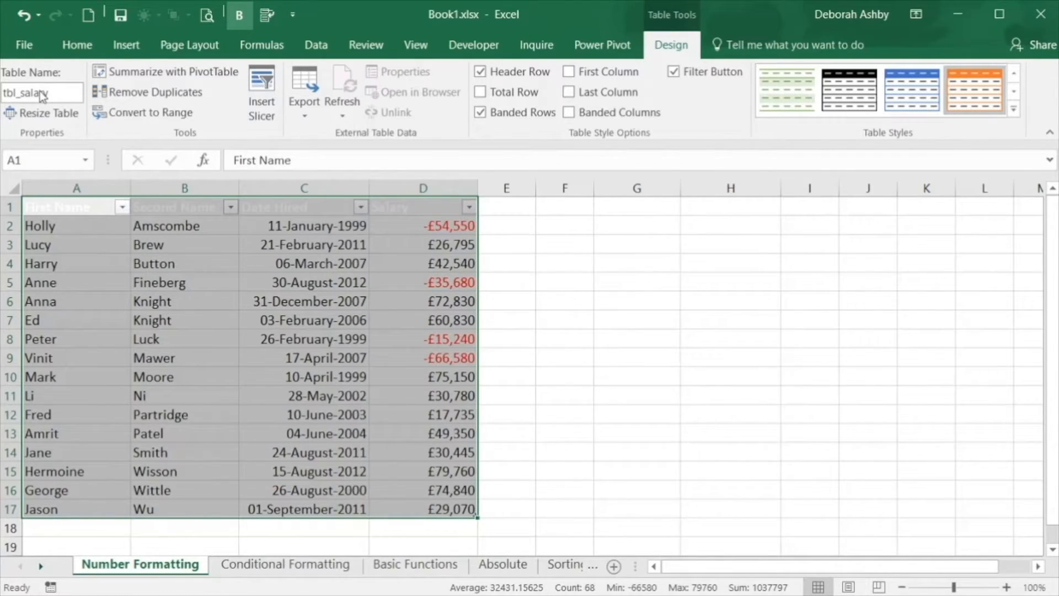
text(_info)
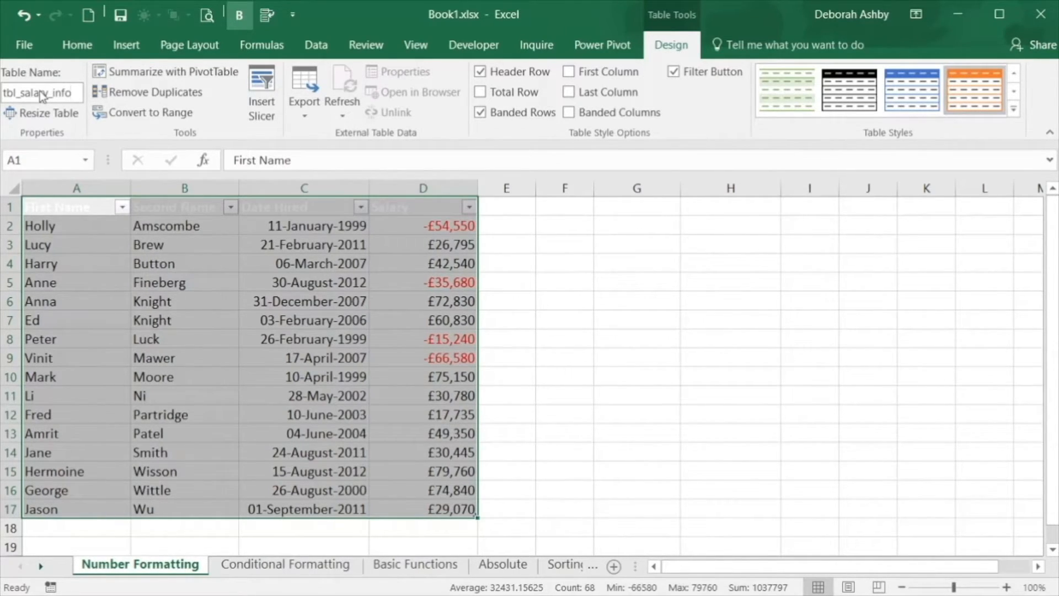
click(635, 301)
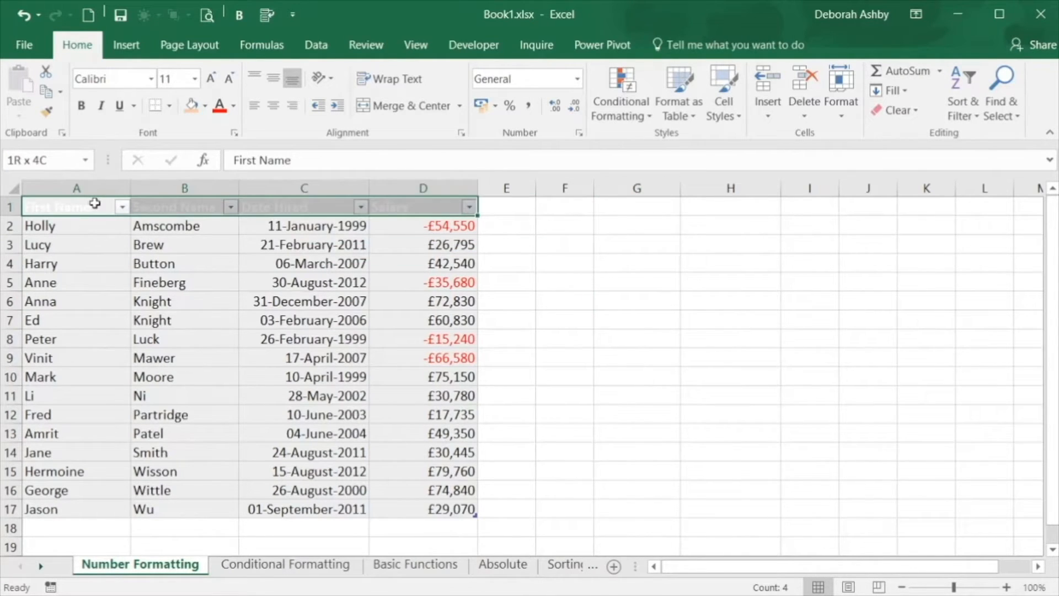
Set the header font colour to Automatic, then select the negative salary in D9
click(235, 106)
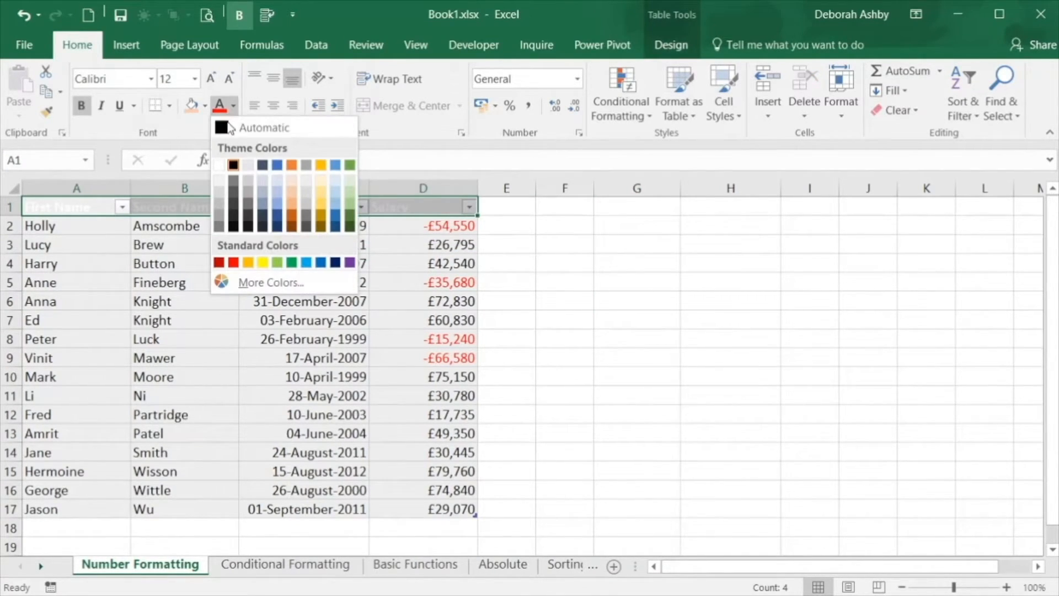
click(451, 348)
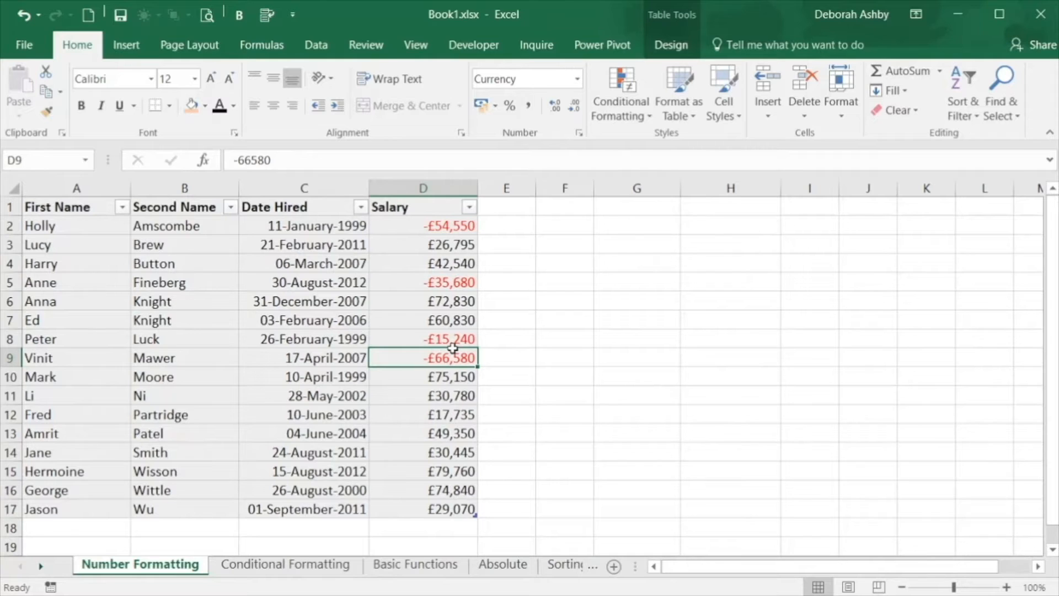
click(415, 563)
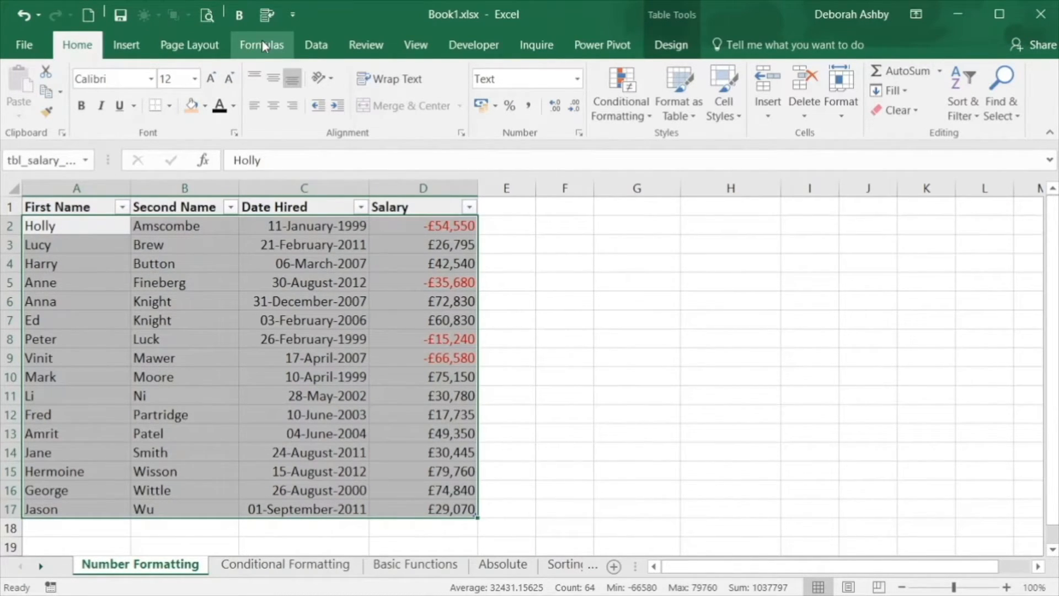
click(261, 44)
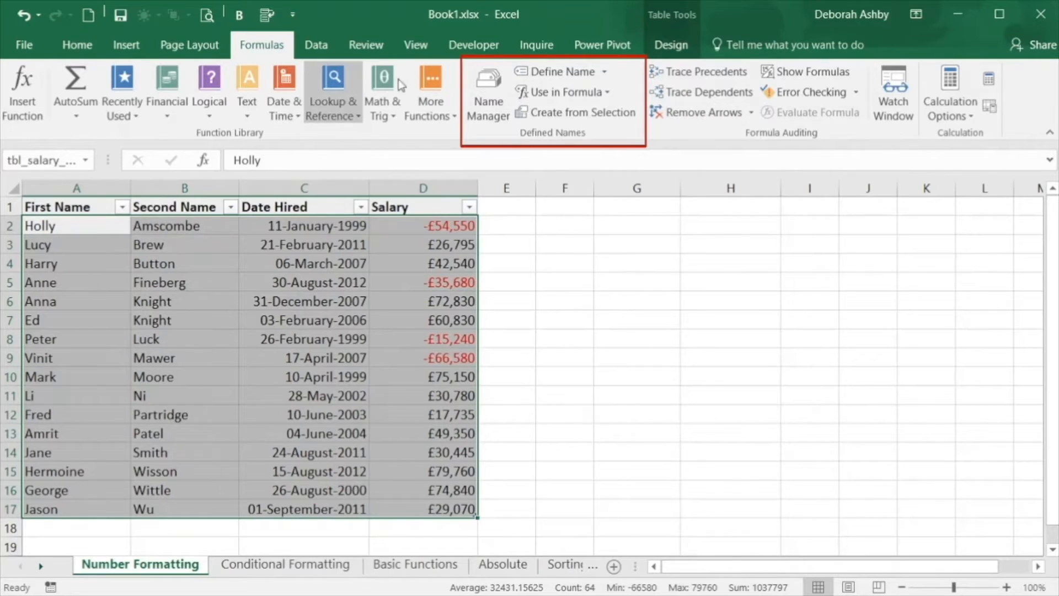
mouse_move(487, 94)
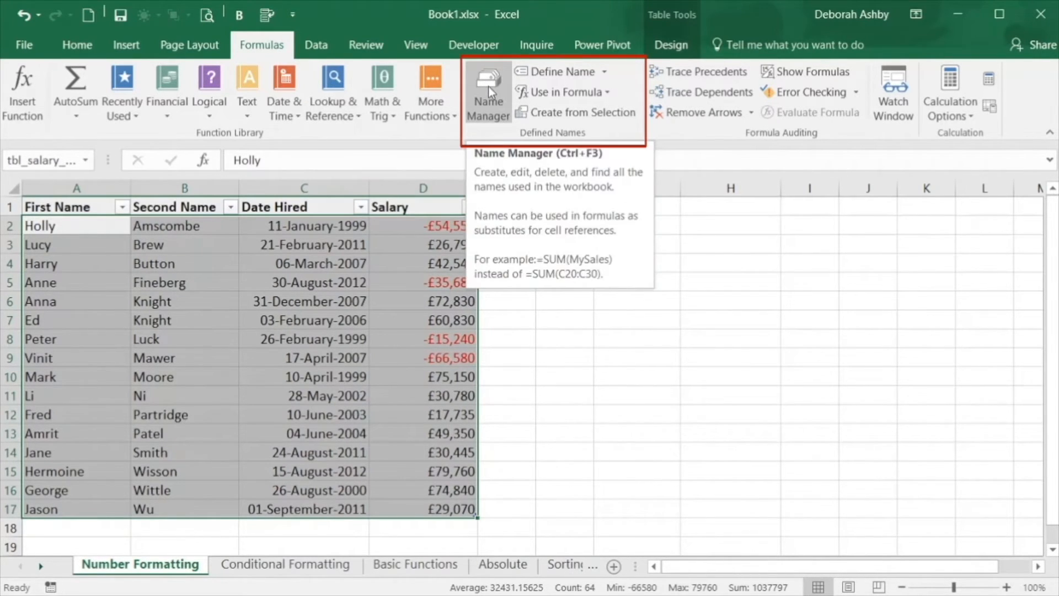
click(487, 95)
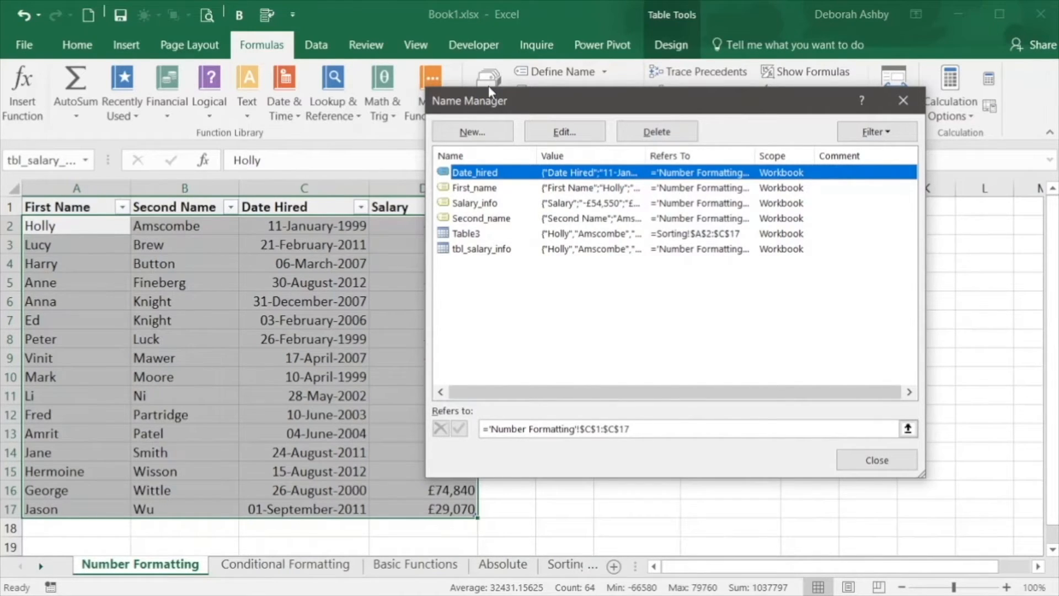
mouse_move(471, 255)
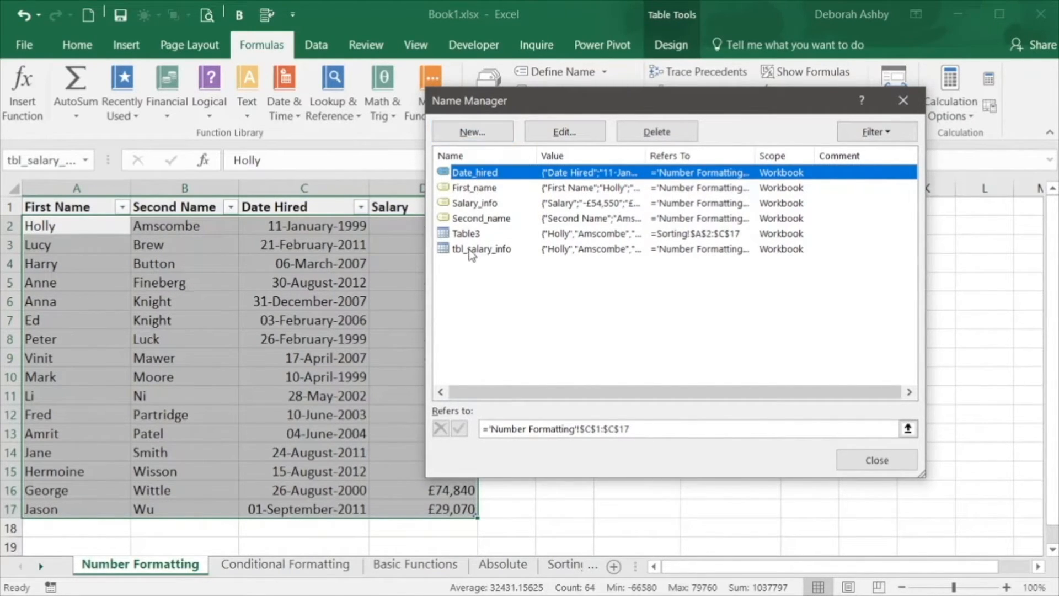
click(481, 249)
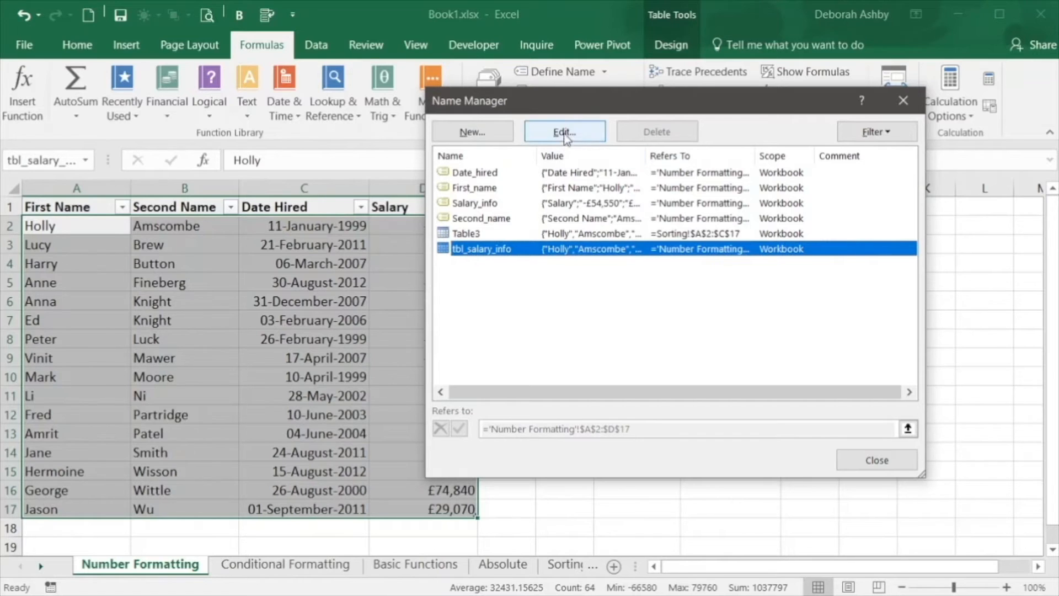
click(565, 131)
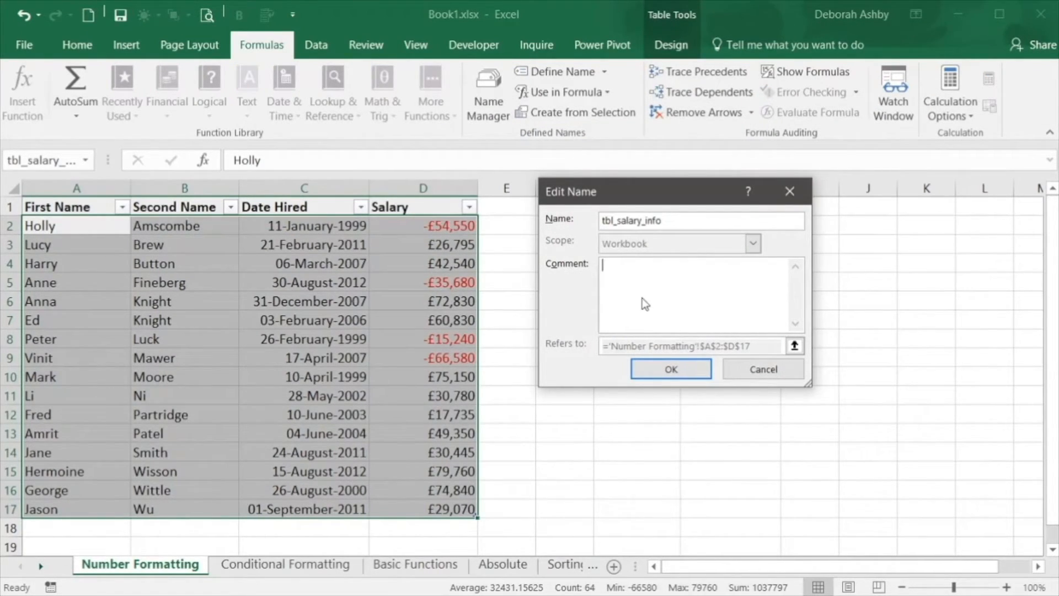
click(670, 369)
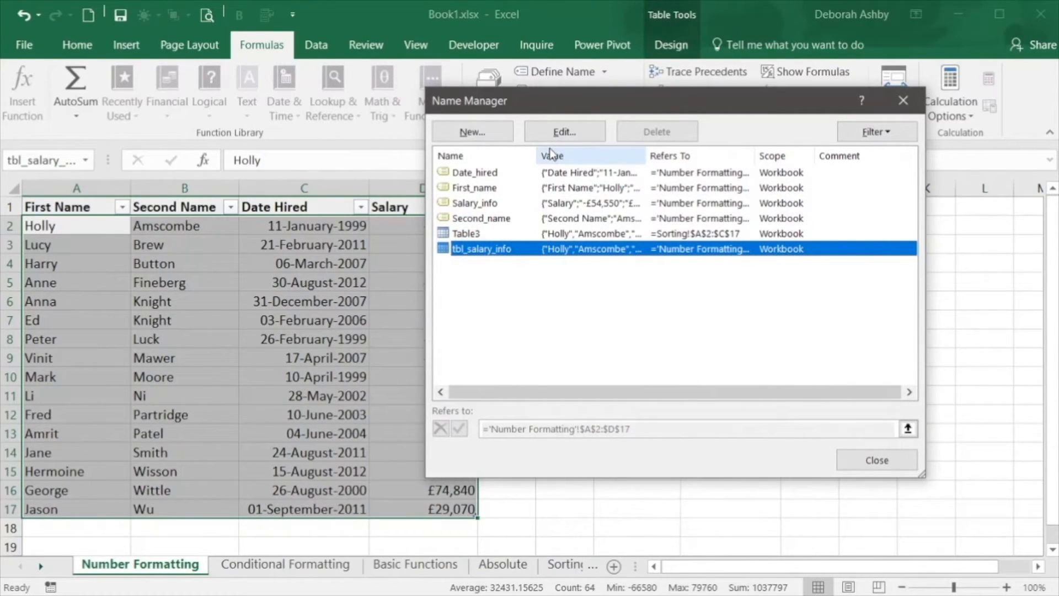
click(475, 172)
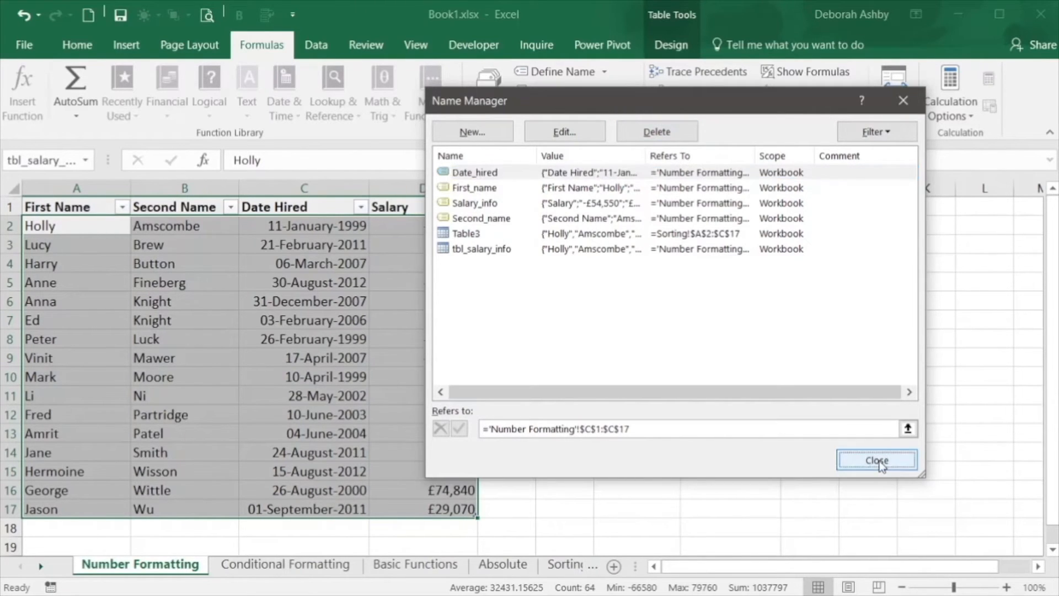
click(876, 460)
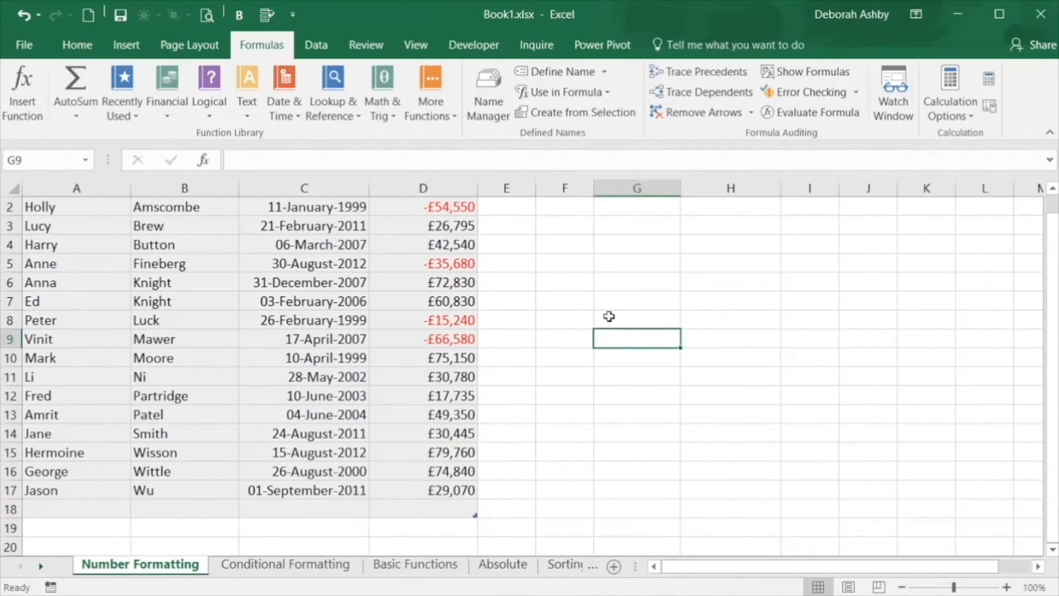
Enter Total in G8 and =SUM(Salary_info) in H8, giving 418075
text(Total)
click(730, 320)
text(=)
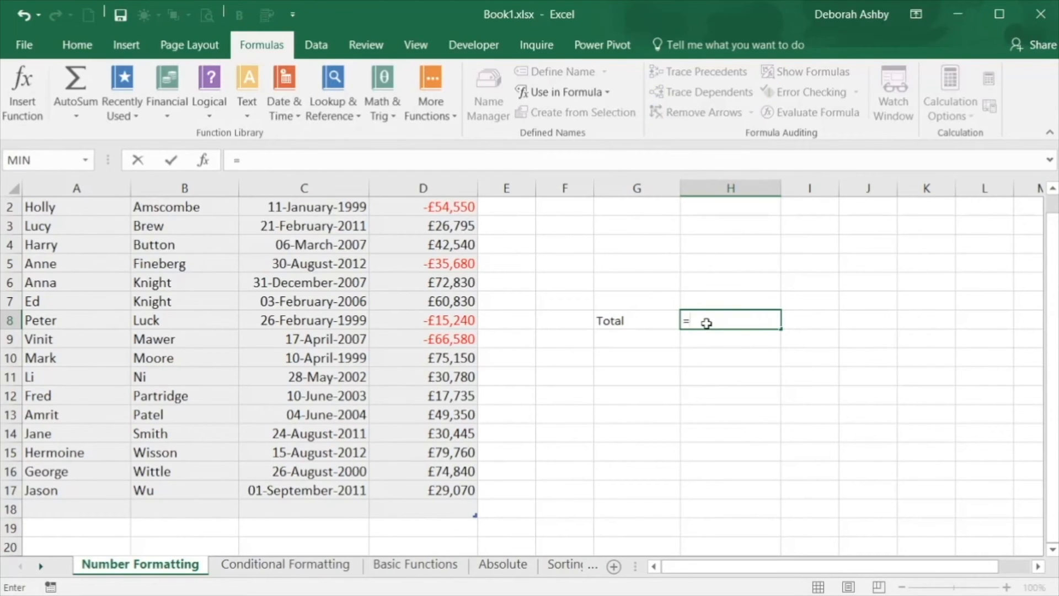
text(sum()
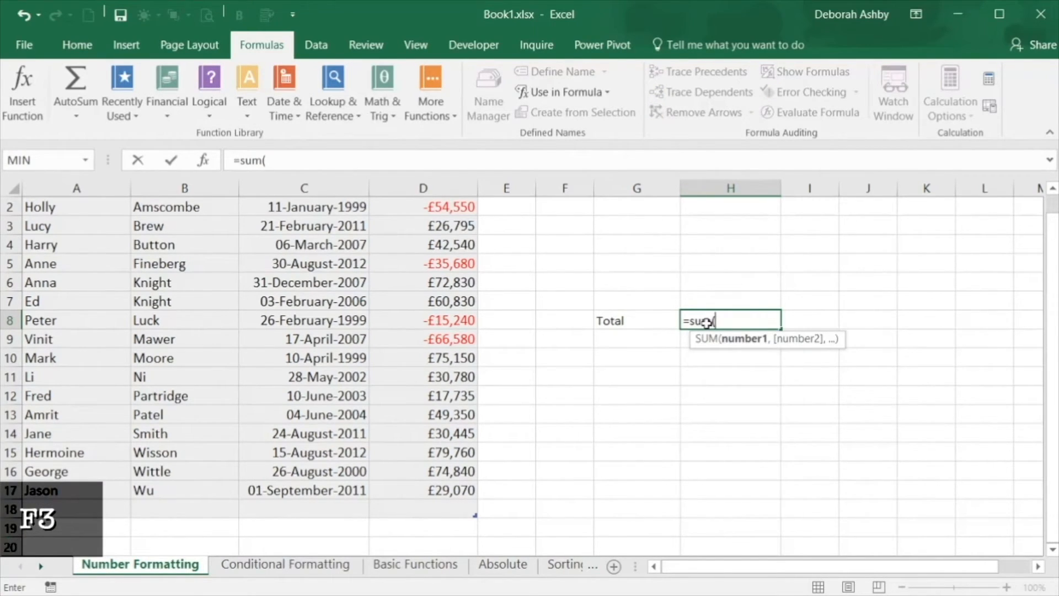
text(s)
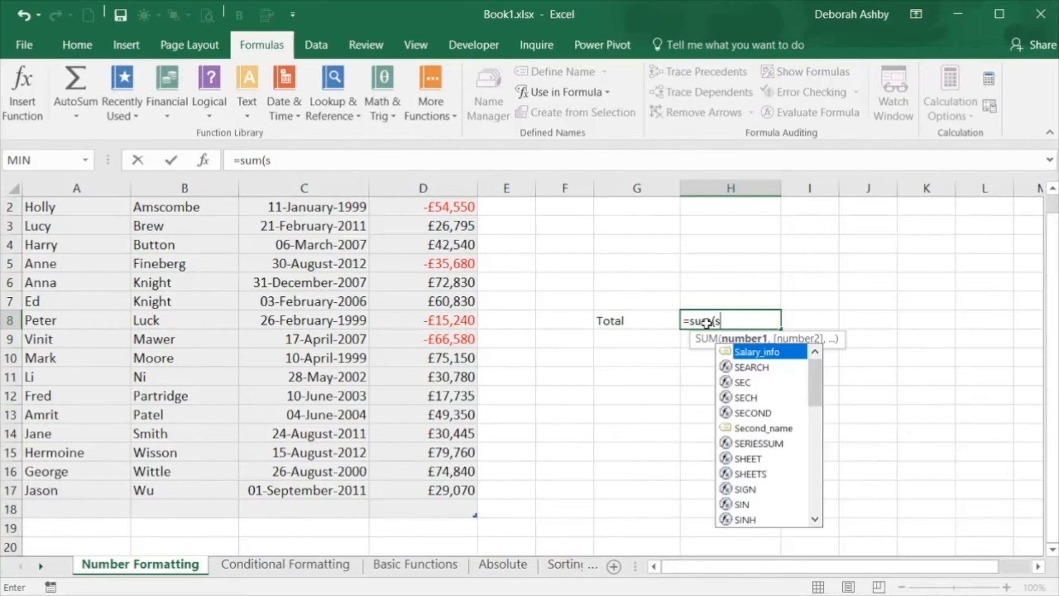
text(ala)
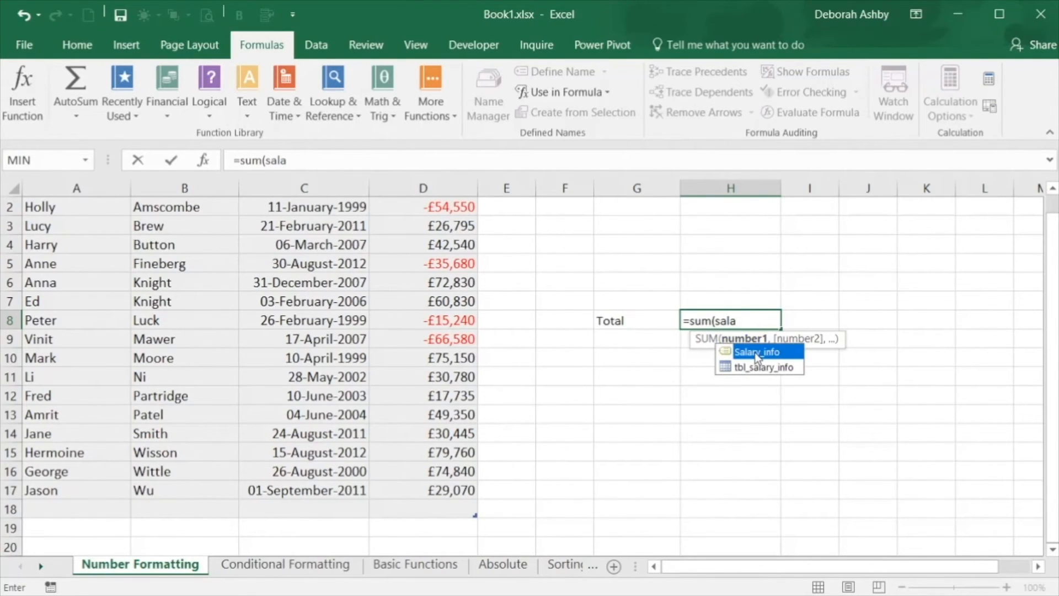
double_click(754, 352)
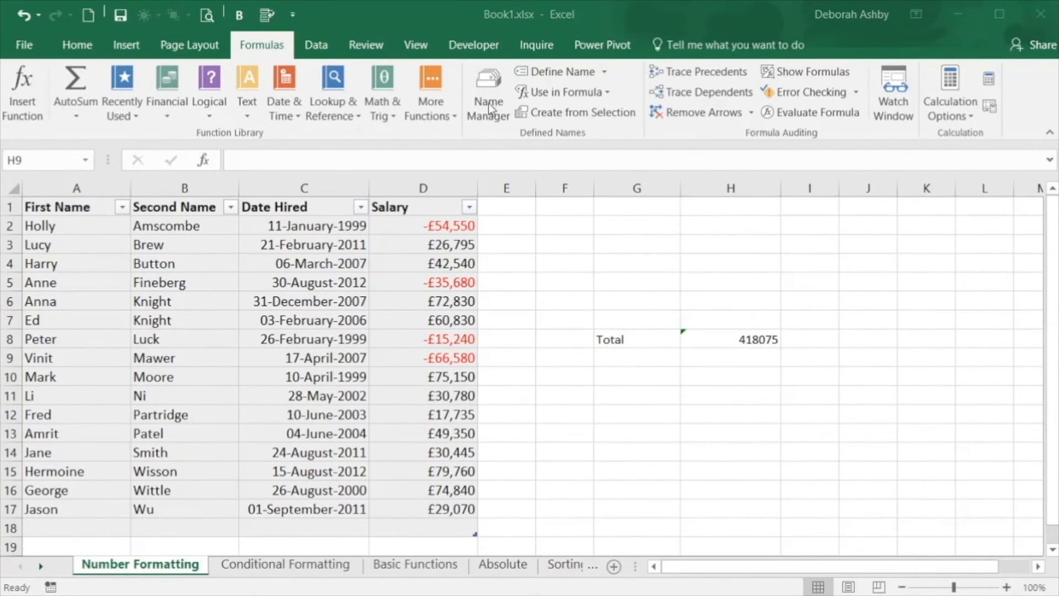
click(488, 93)
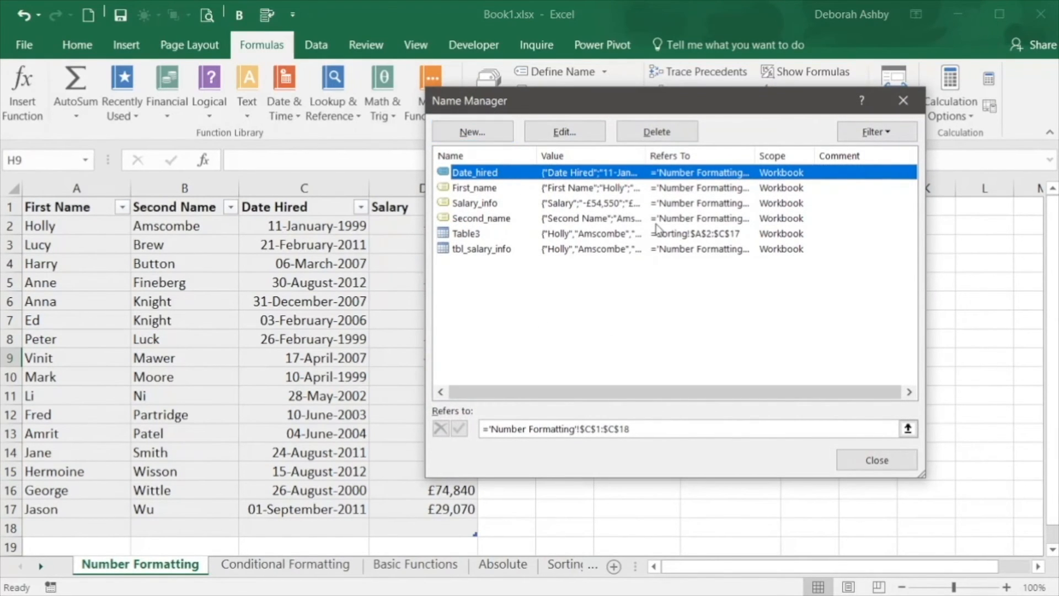
Delete the Date_hired name, then create a name from the Date Hired header
click(655, 131)
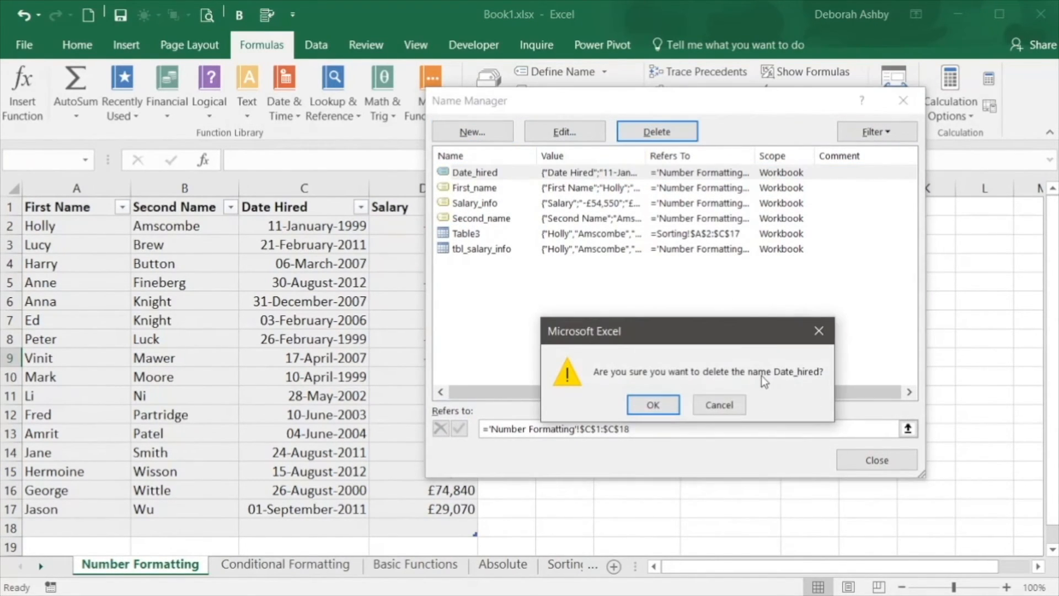
click(650, 403)
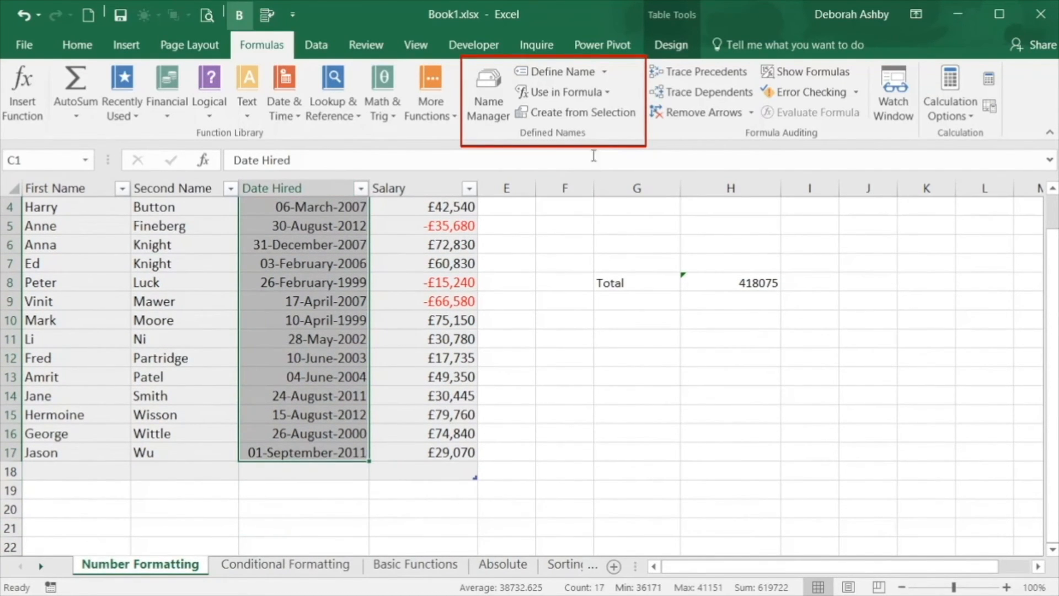
click(582, 112)
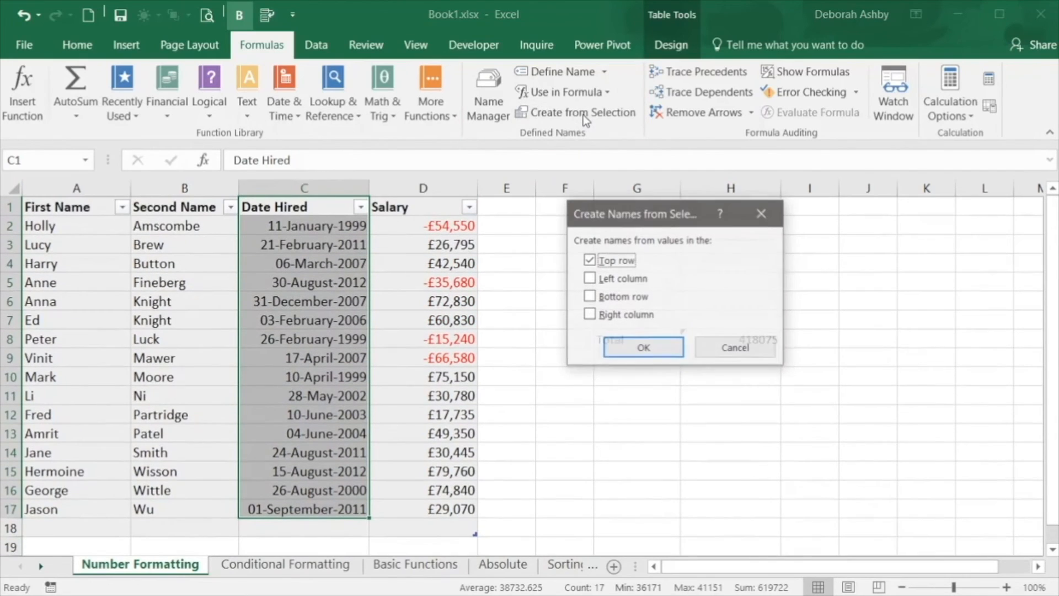